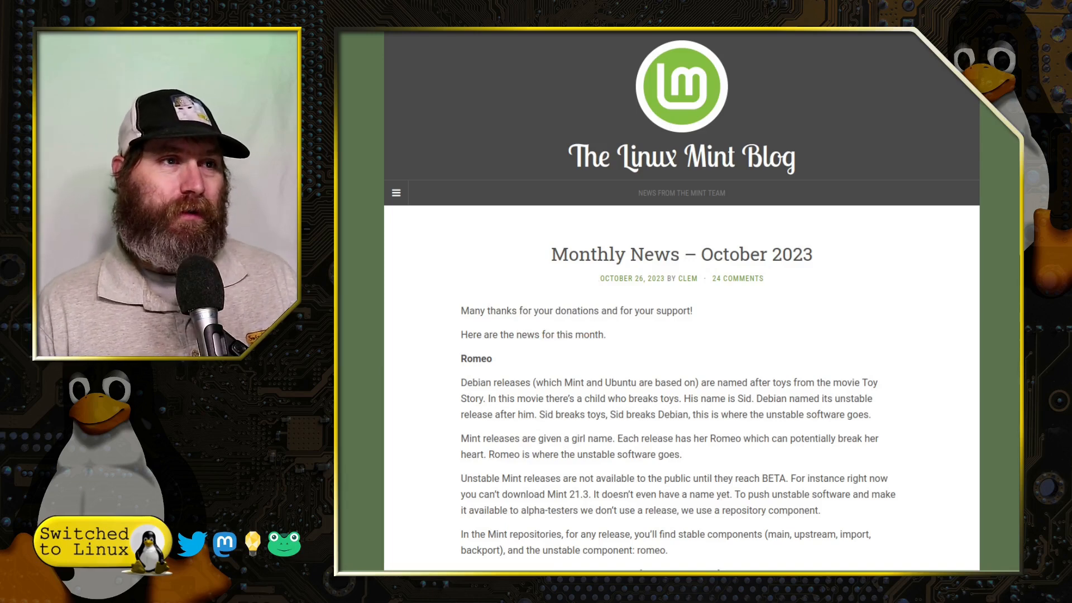
mouse_move(786, 308)
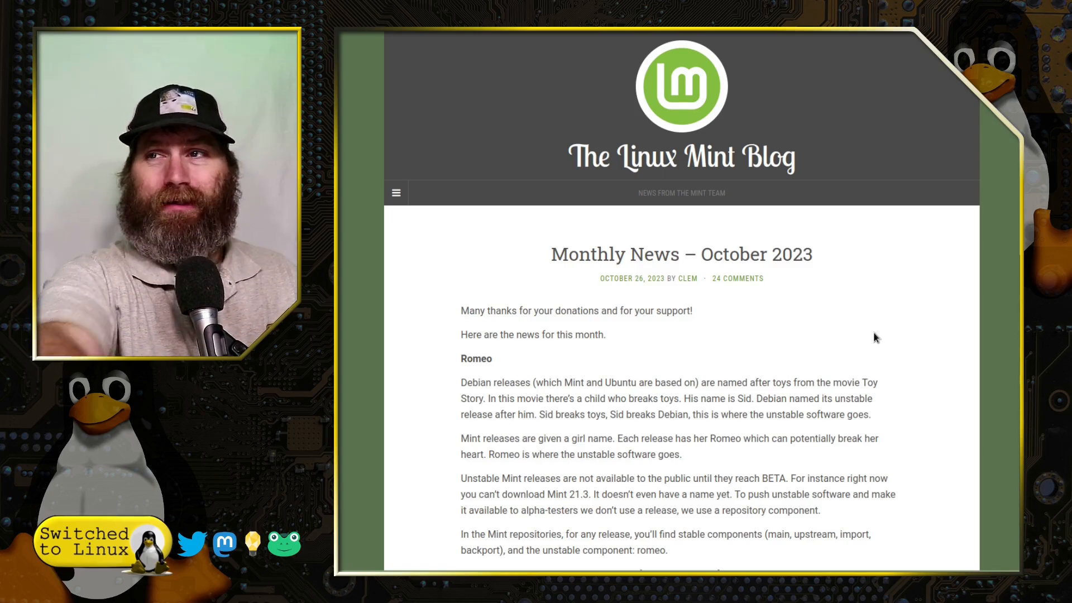
Scroll through the Romeo unstable-component paragraphs at the top of the October 2023 post.
scroll(down, 3)
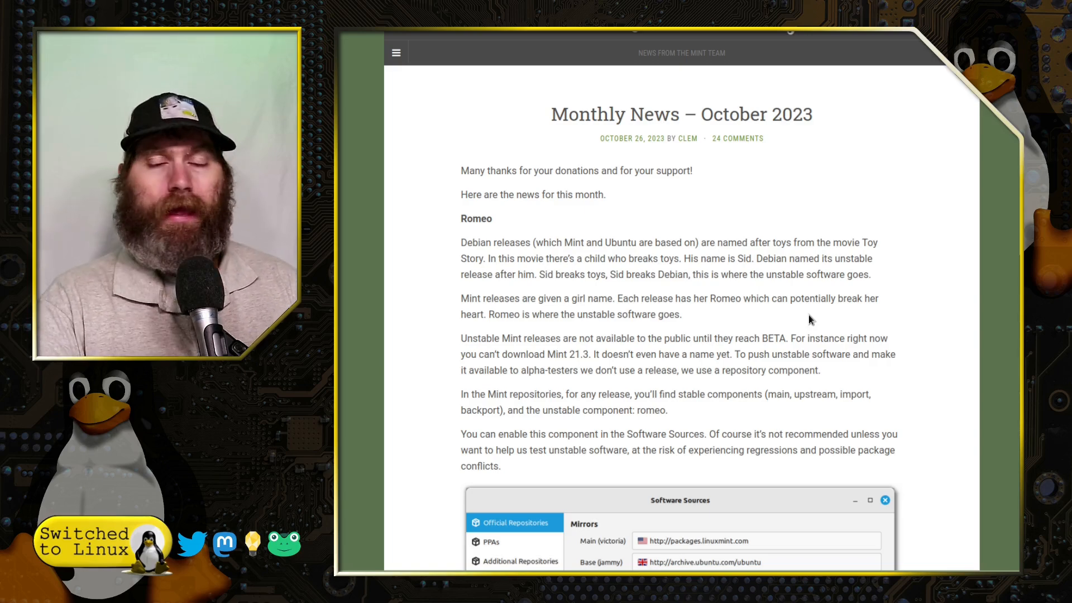
Scroll past the Romeo text to the full Software Sources screenshot with romeo enabled.
scroll(down, 3)
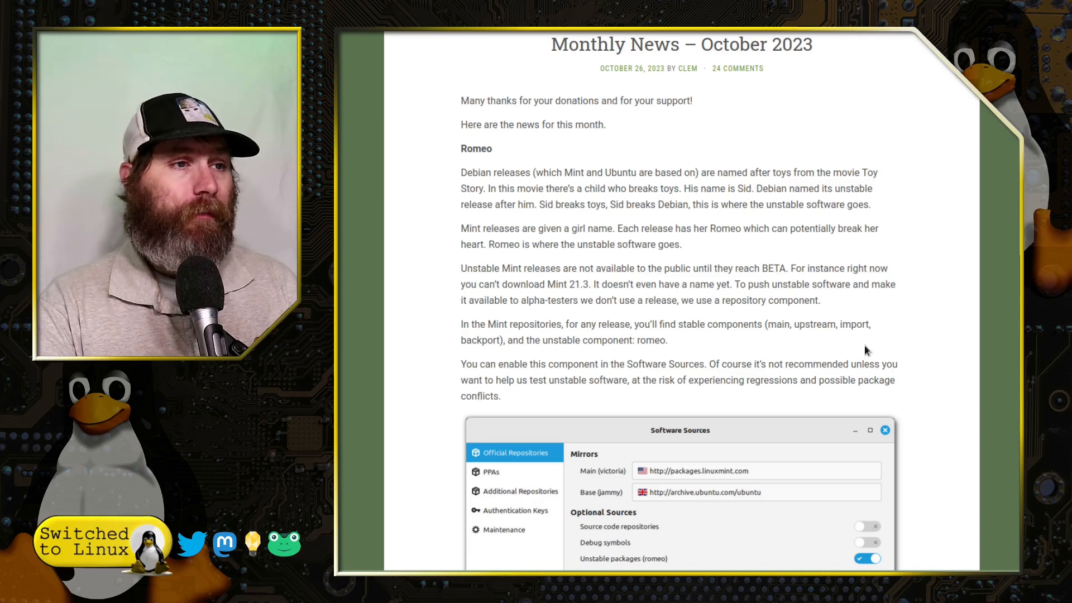
mouse_move(907, 370)
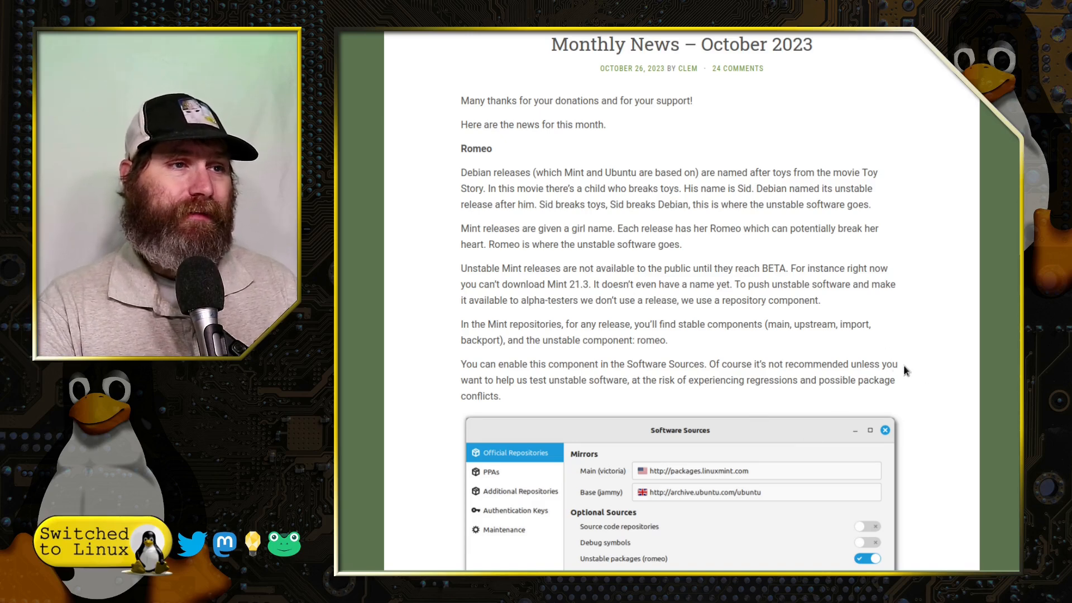
mouse_move(920, 386)
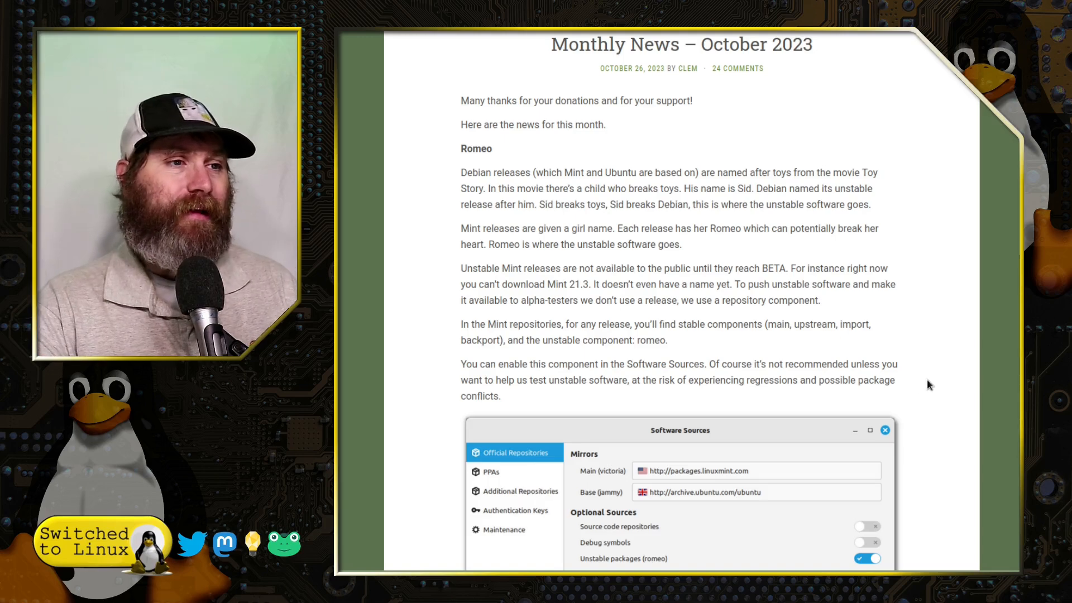
scroll(down, 3)
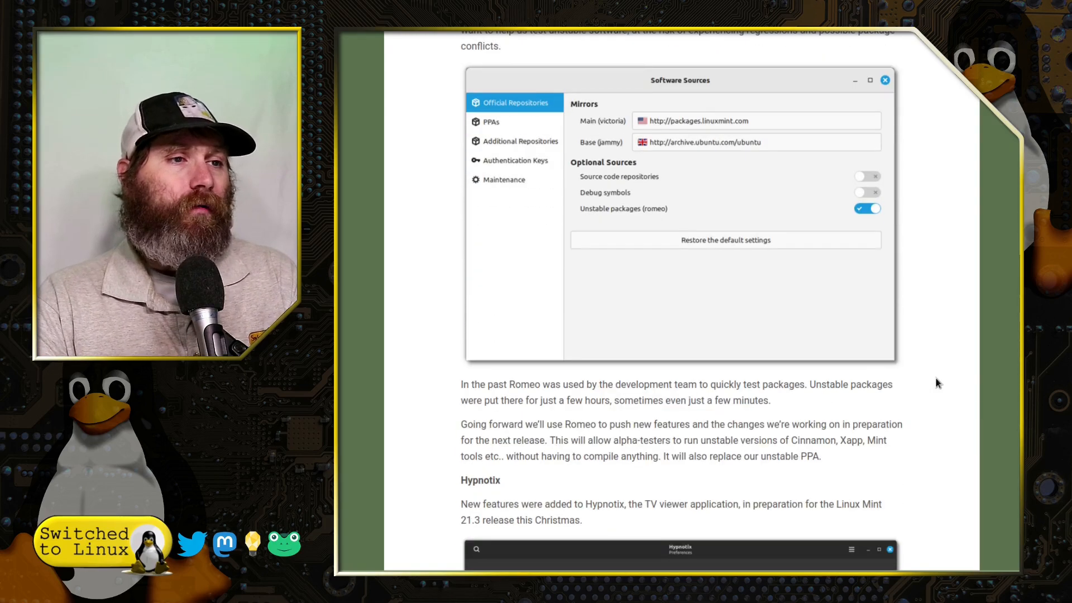
mouse_move(901, 267)
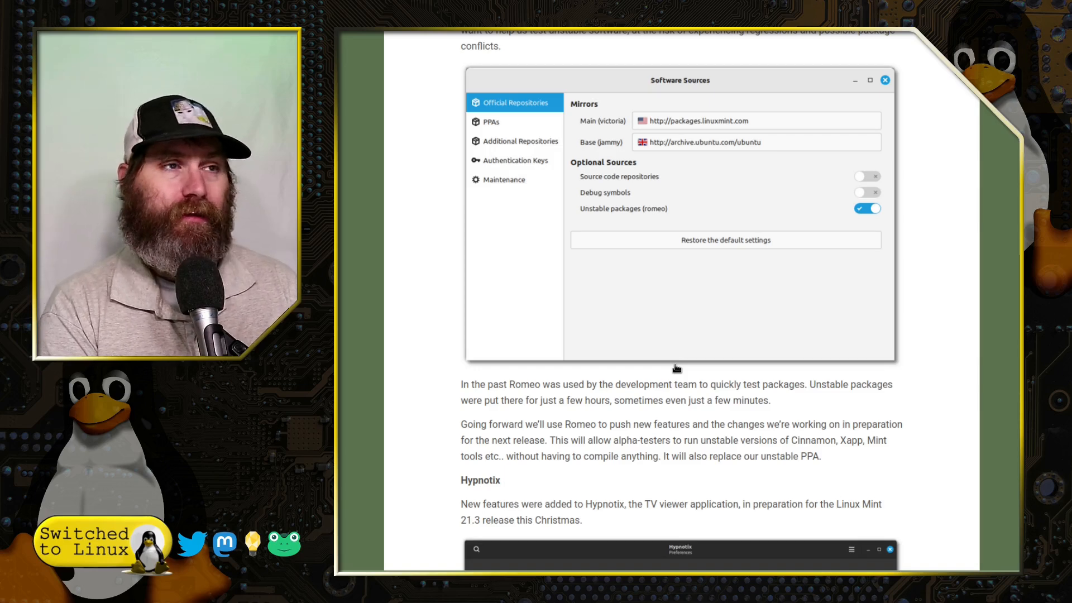
mouse_move(605, 350)
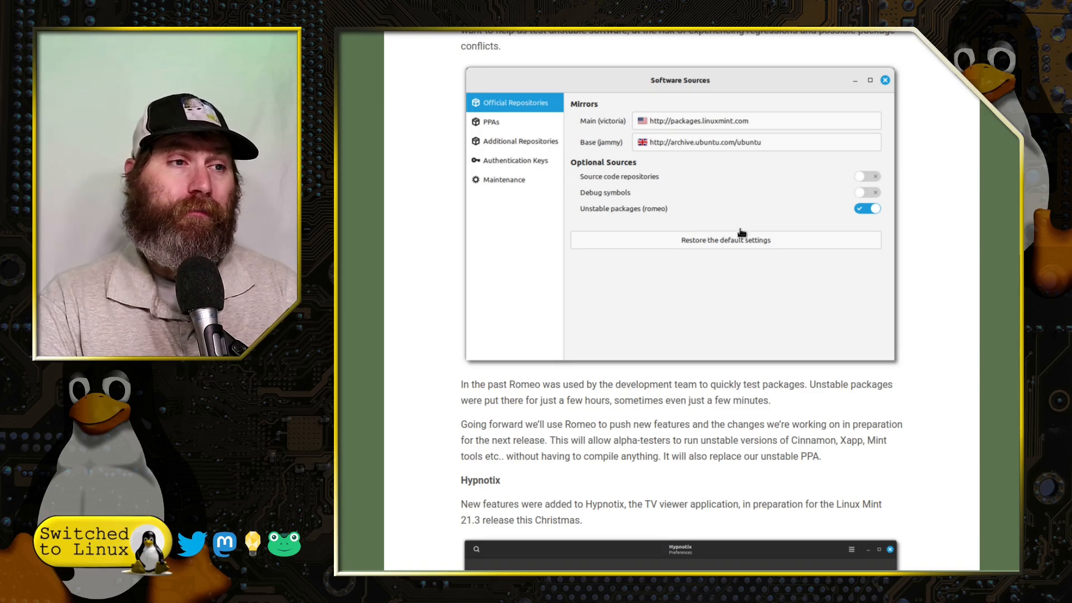
scroll(down, 3)
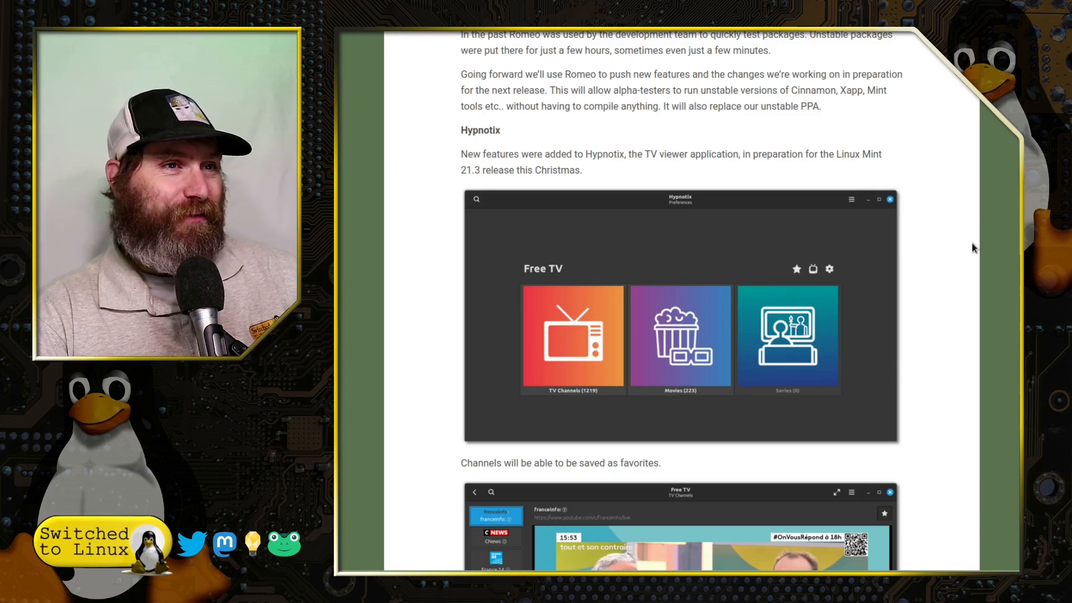
mouse_move(602, 250)
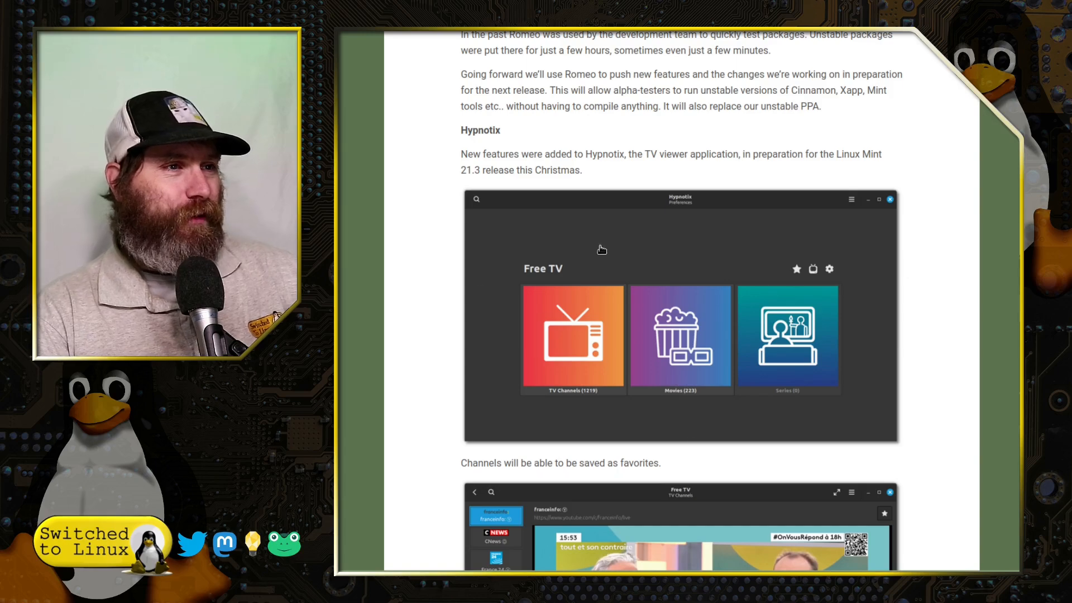
Scroll to the Hypnotix Free TV and favorites channel screenshots.
scroll(down, 3)
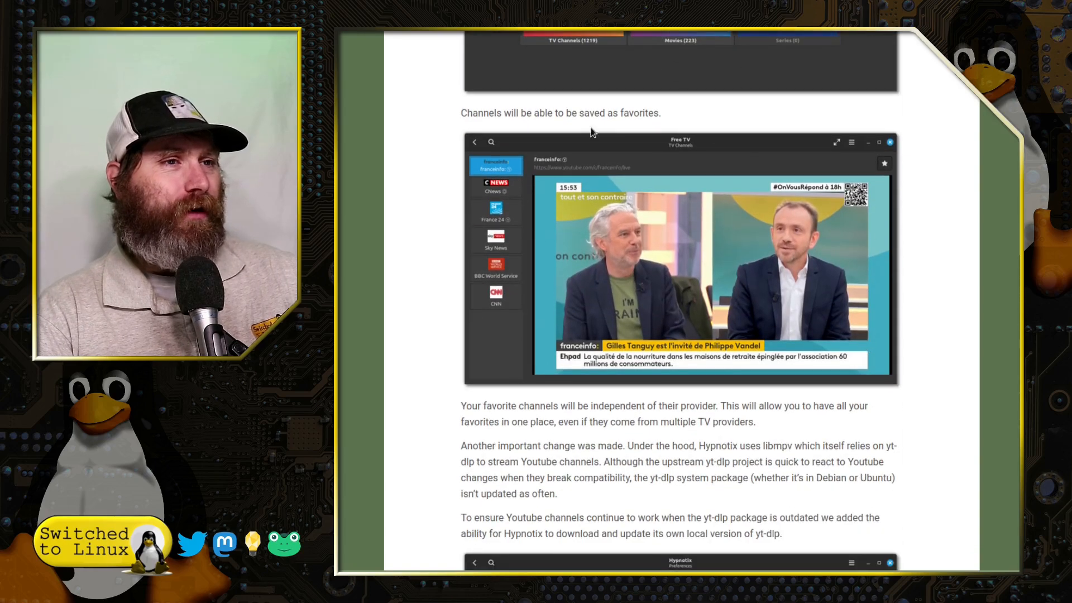
Scroll to the Hypnotix Preferences screenshot with the local yt-dlp version option.
scroll(down, 3)
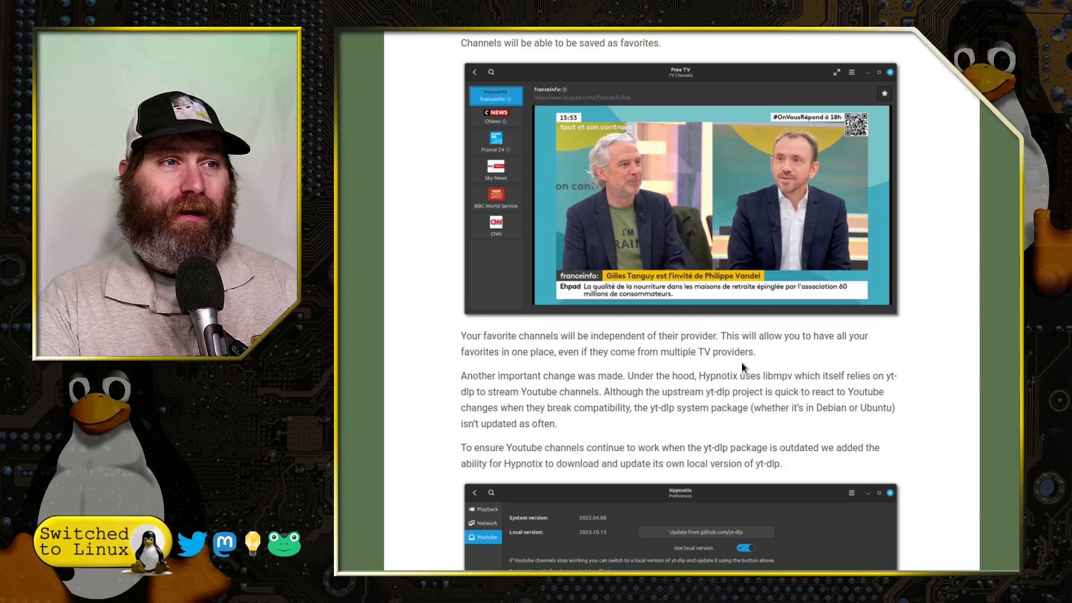
mouse_move(782, 406)
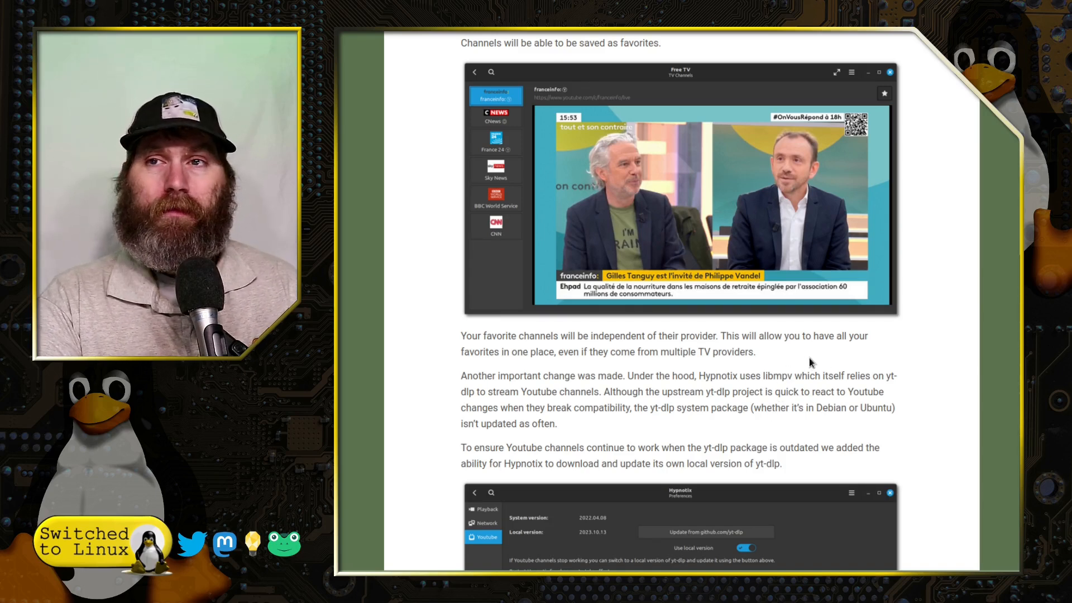
scroll(down, 3)
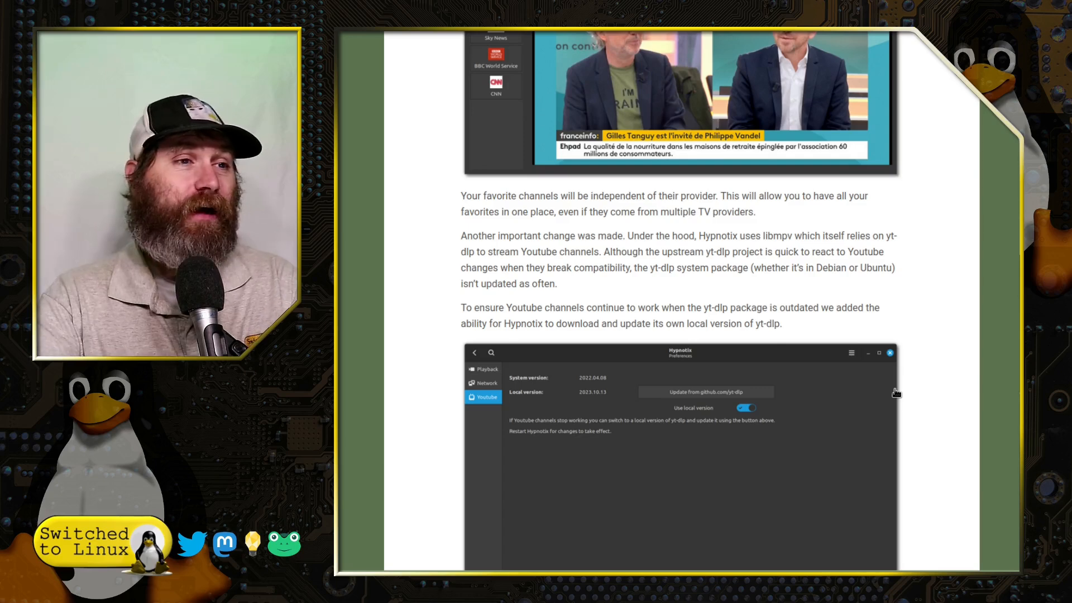
Scroll to the Wayland heading and the screenshot of Cinnamon running in Wayland.
scroll(down, 3)
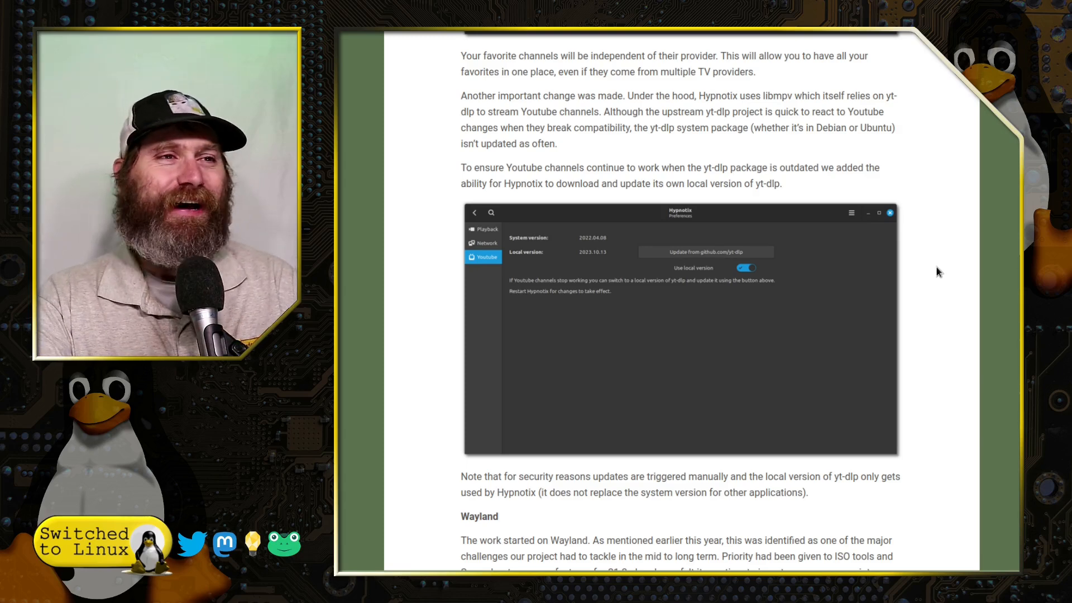
scroll(down, 3)
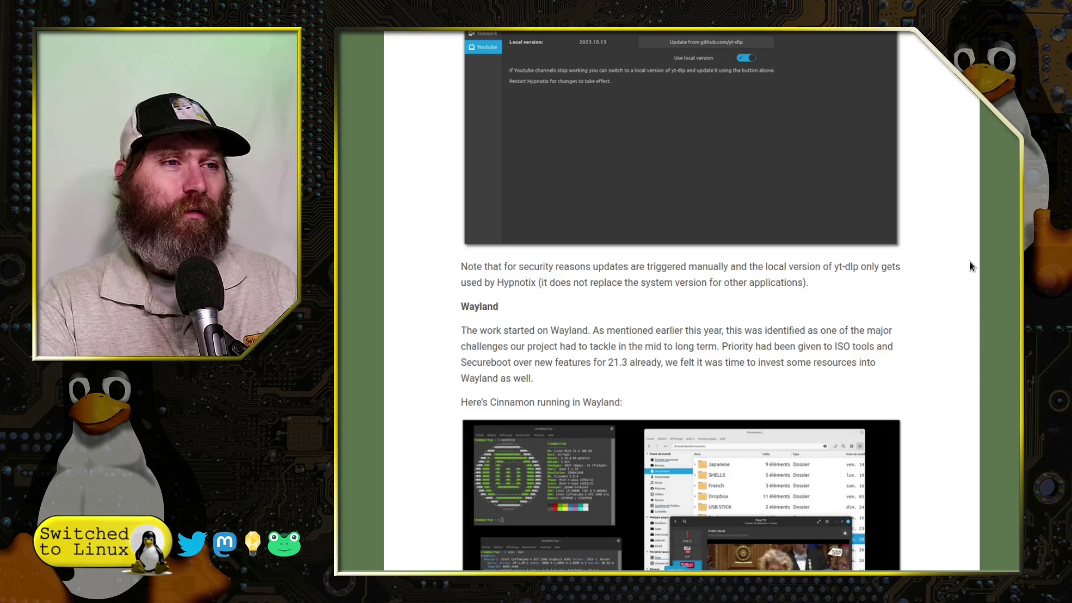
Scroll through the Cinnamon 6.0 experimental Wayland text to the Trello board link paragraph.
scroll(down, 3)
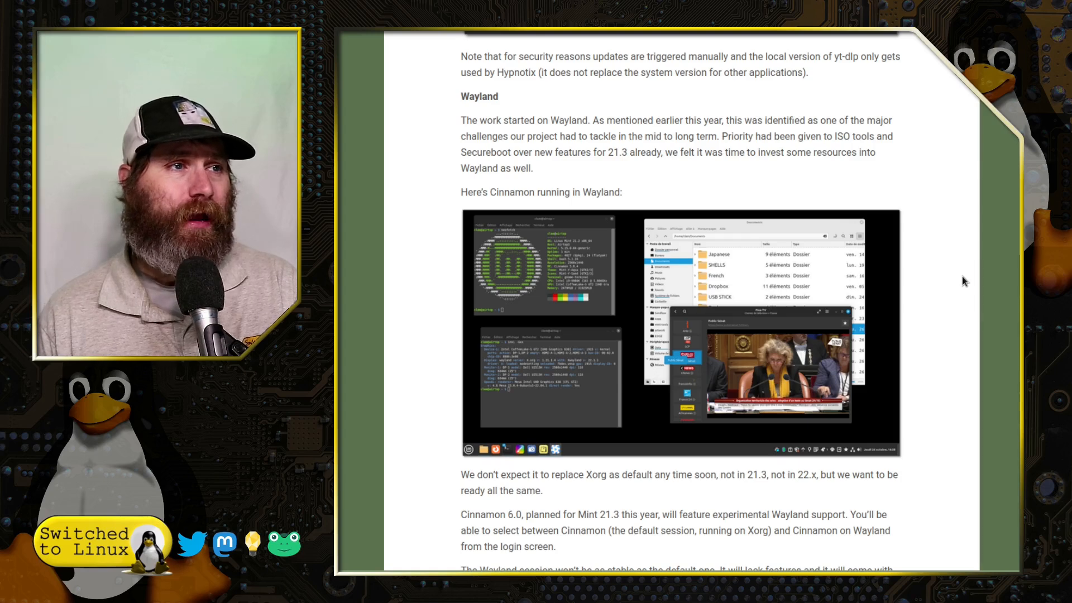
scroll(down, 3)
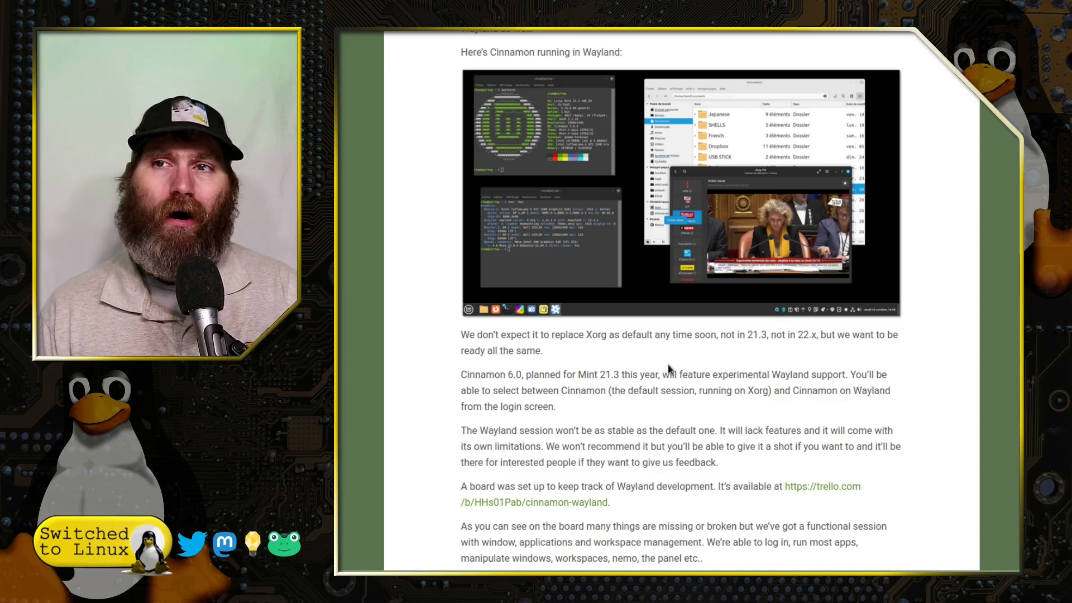
mouse_move(811, 442)
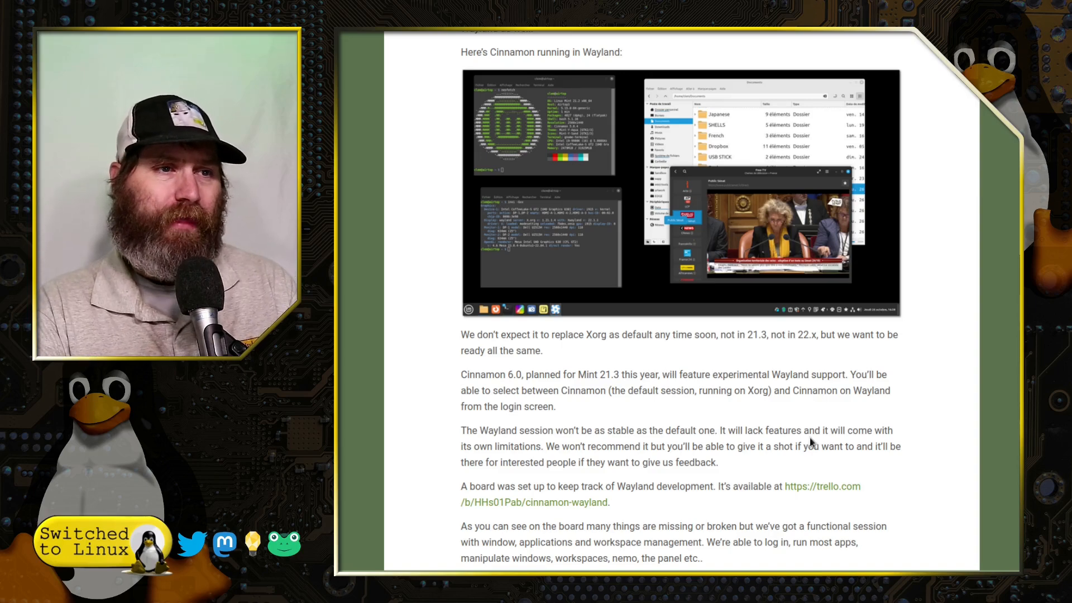
Scroll through the 2026 Wayland timing paragraph to the Sponsorships heading.
scroll(down, 3)
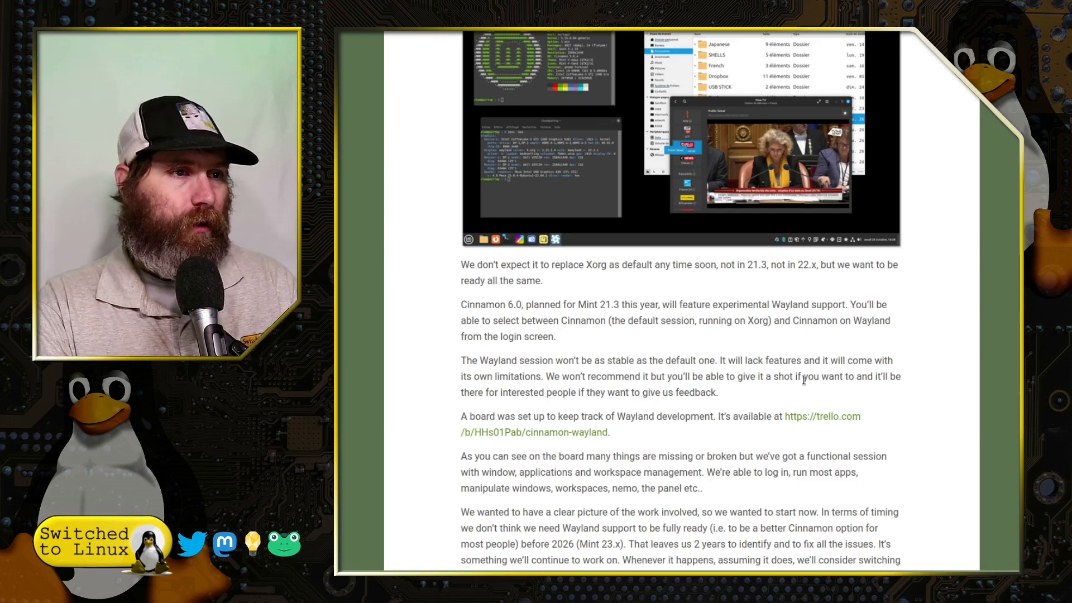
mouse_move(912, 421)
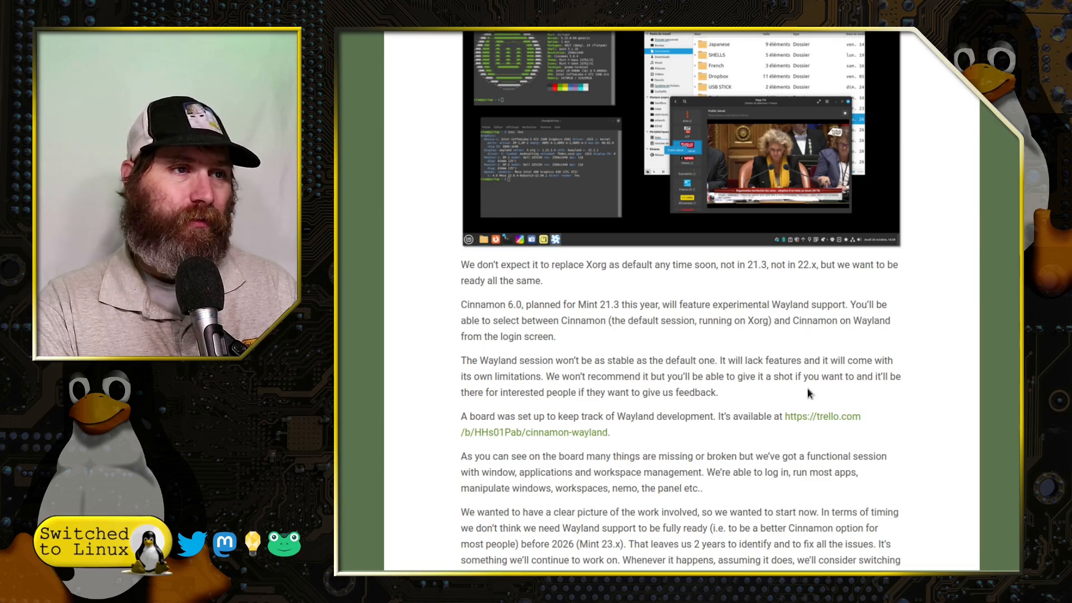
mouse_move(846, 402)
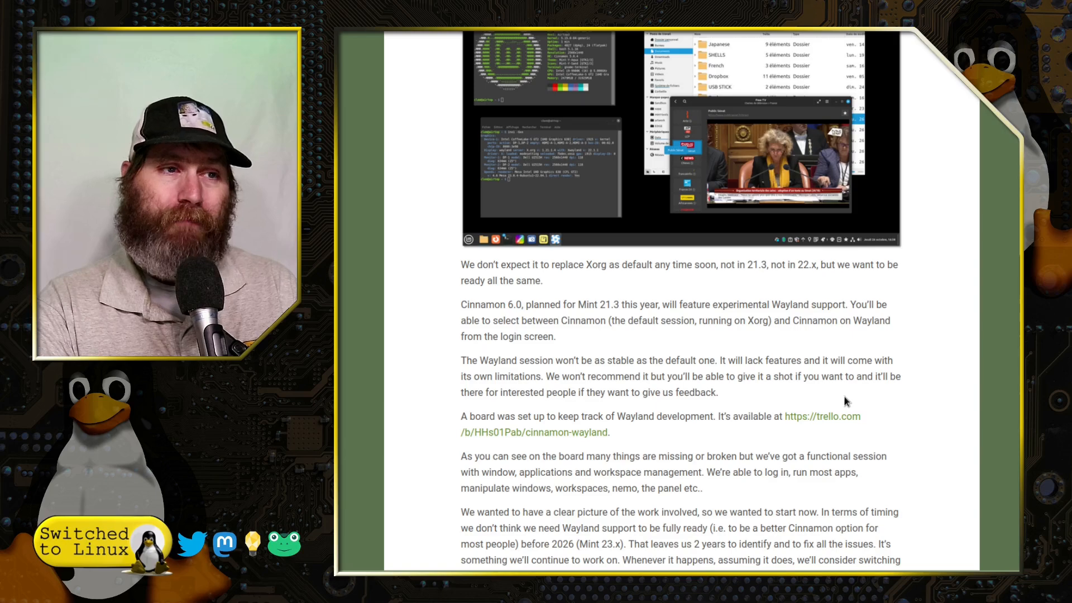
scroll(down, 3)
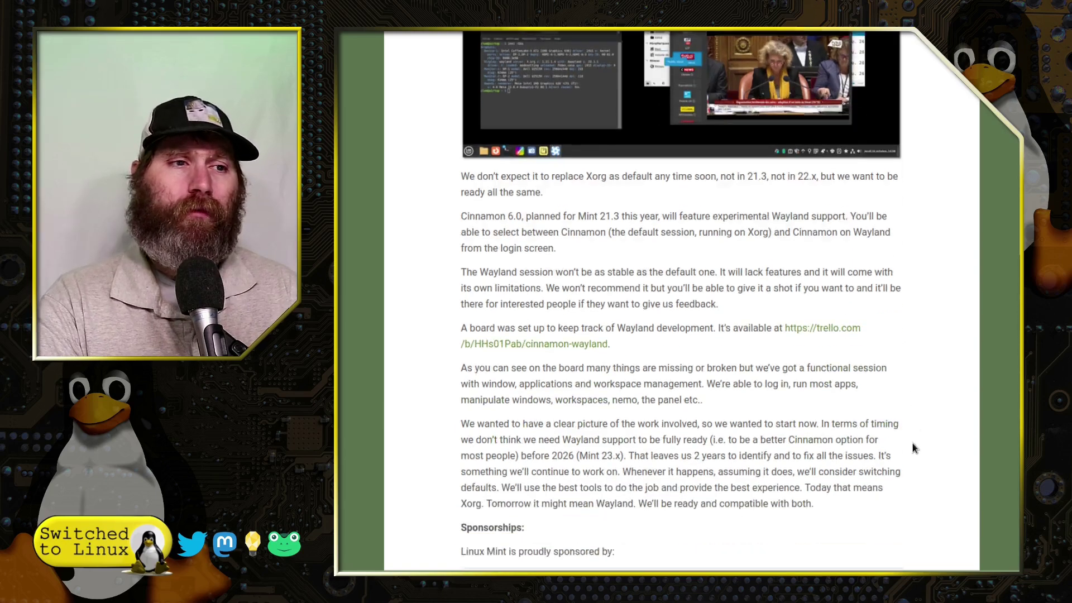
scroll(down, 3)
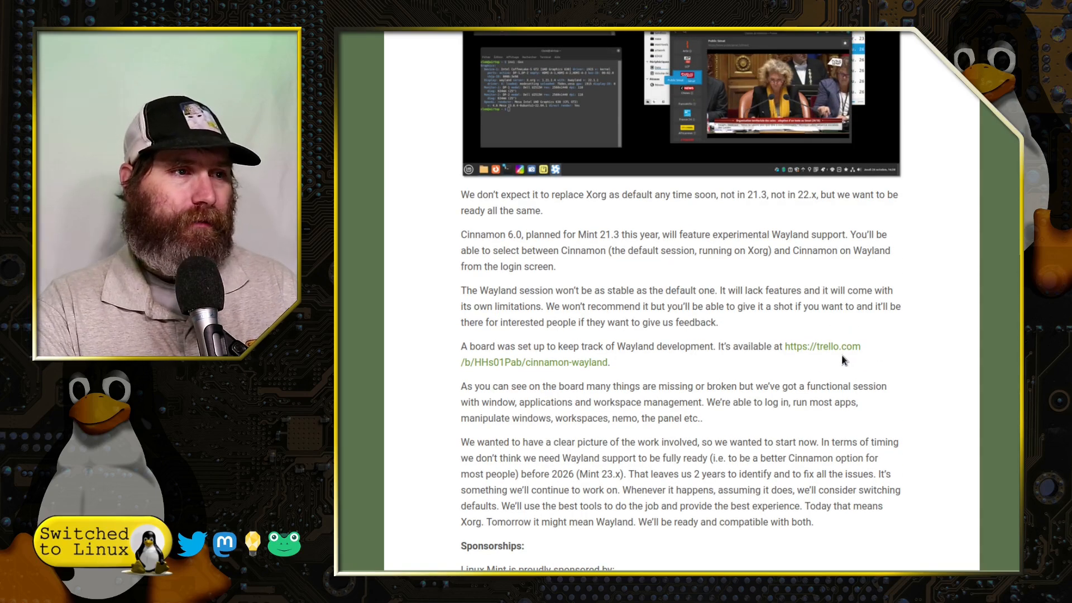
scroll(down, 3)
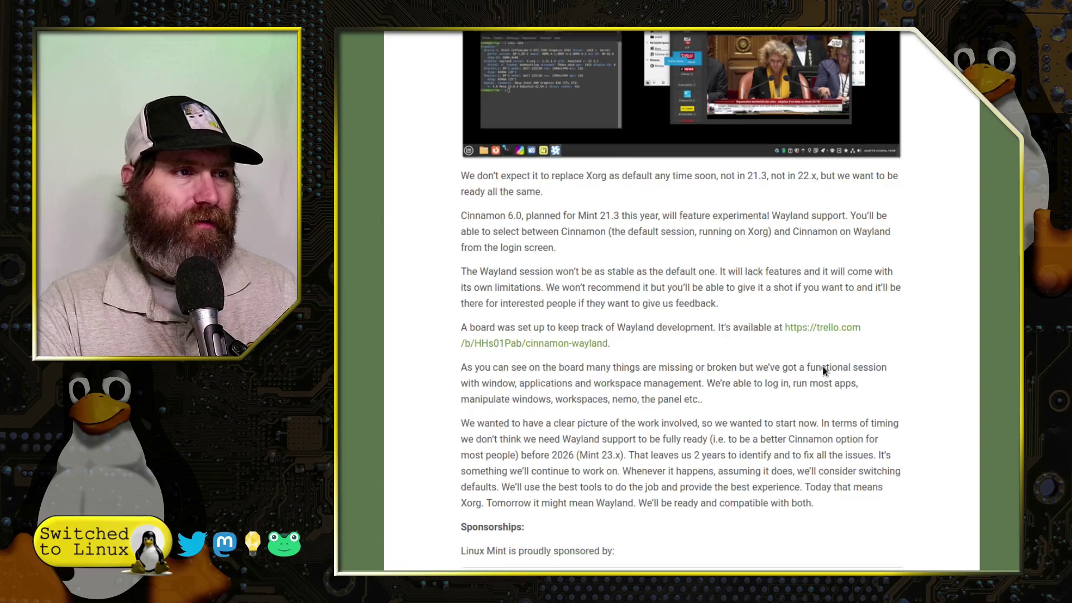
scroll(down, 3)
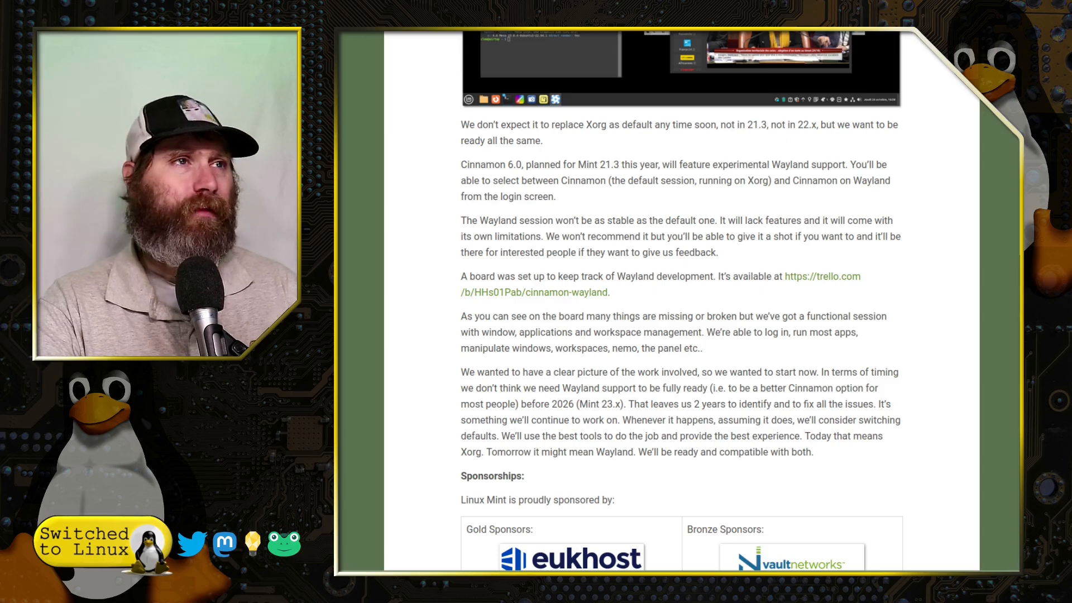
Follow the trello.com/b/HHs01Pab/cinnamon-wayland link to the Cinnamon Wayland board.
click(819, 277)
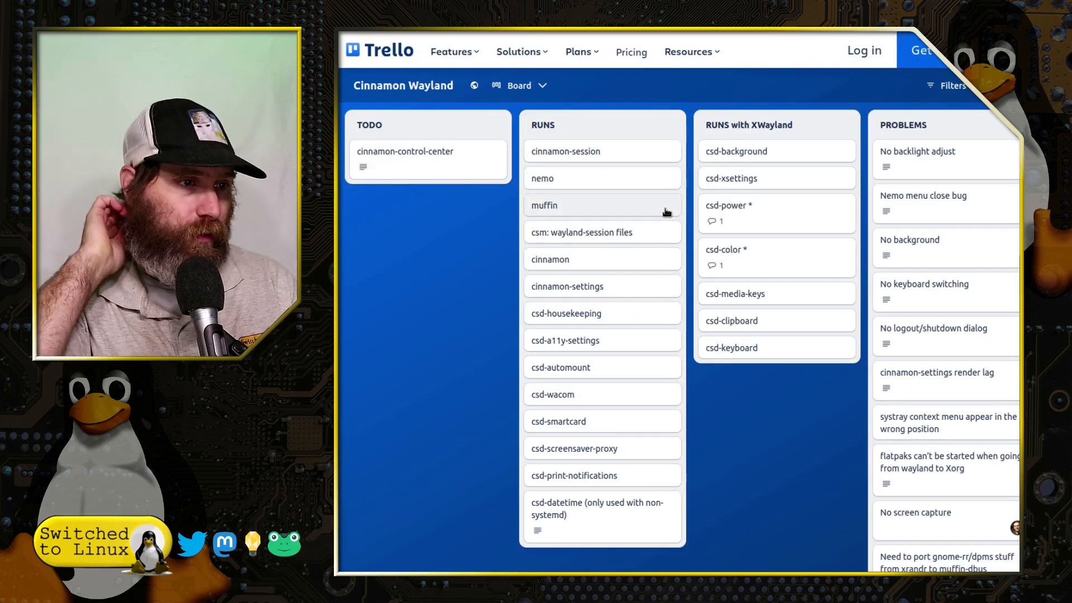
mouse_move(547, 96)
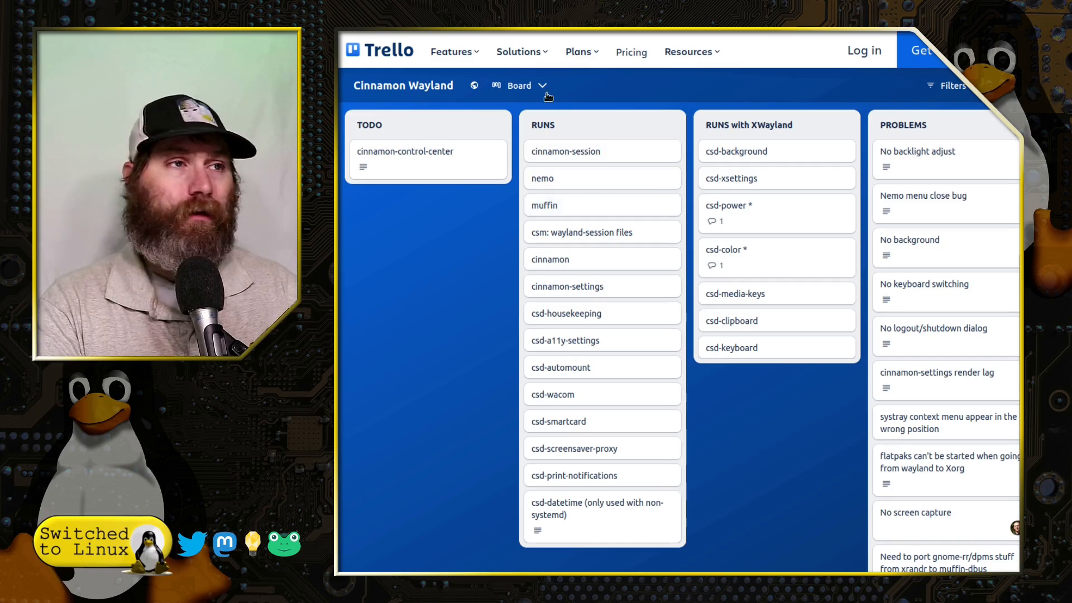
mouse_move(574, 147)
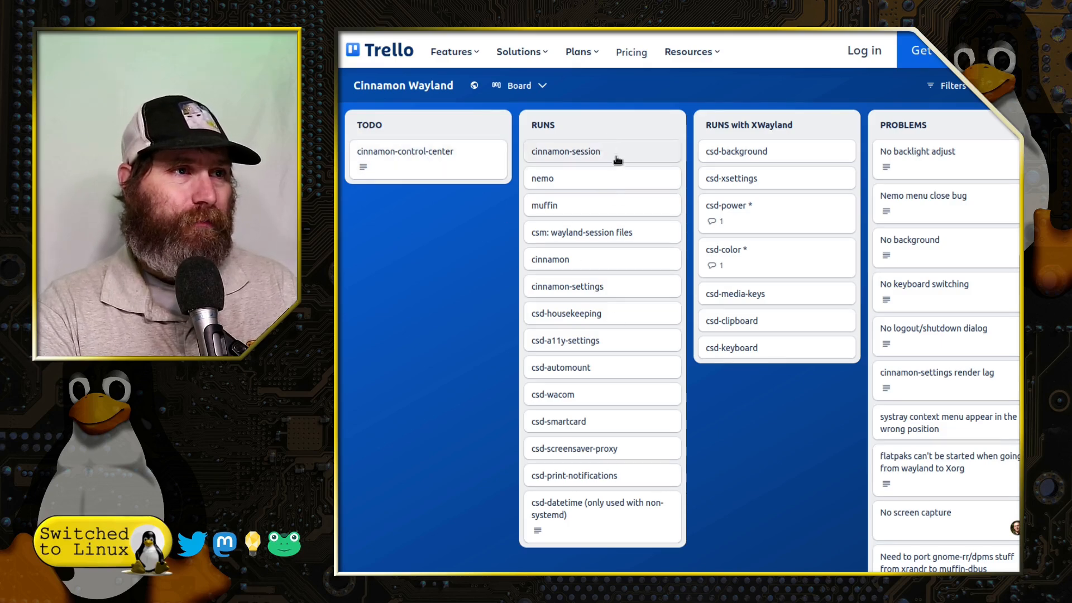
mouse_move(639, 258)
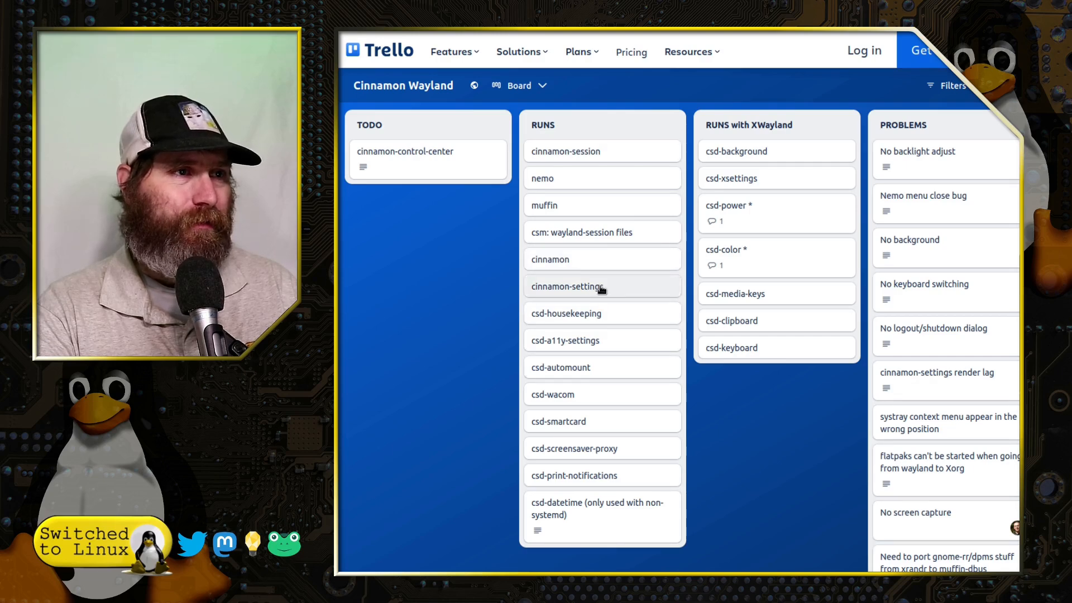
mouse_move(625, 365)
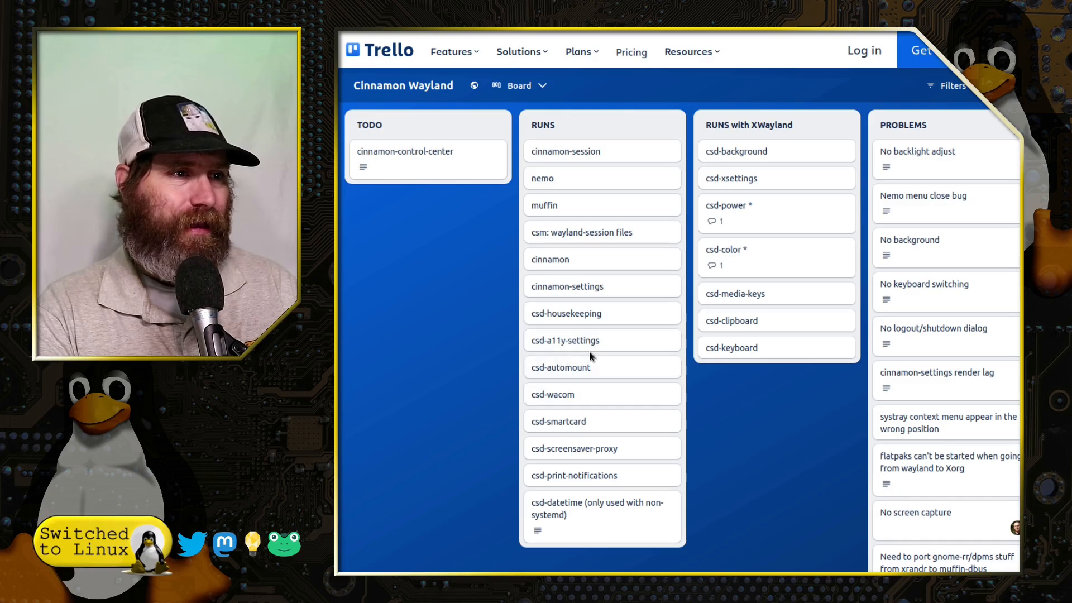
mouse_move(611, 418)
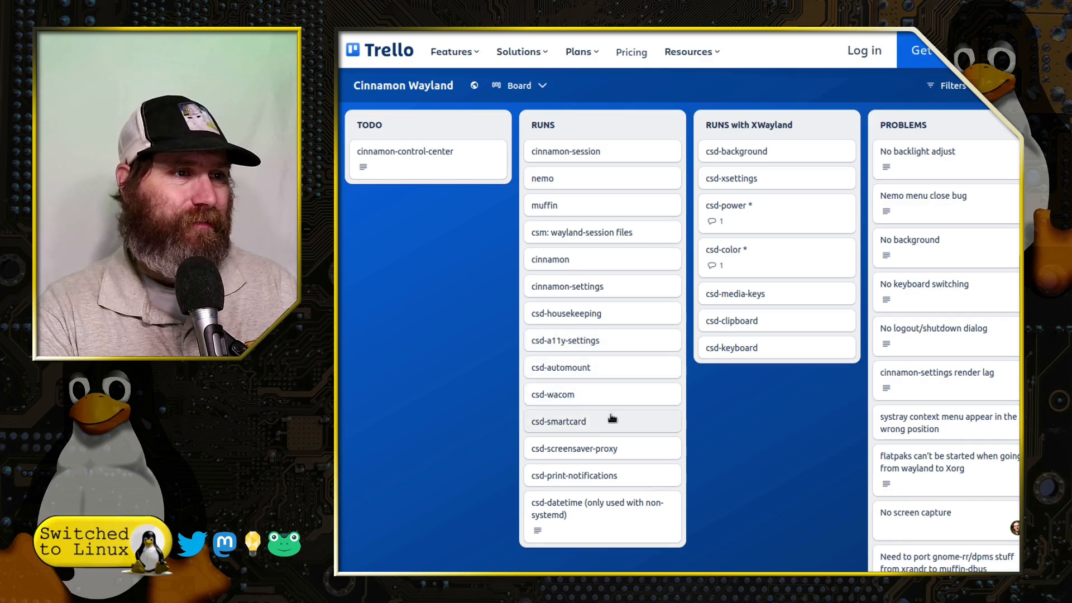
mouse_move(624, 430)
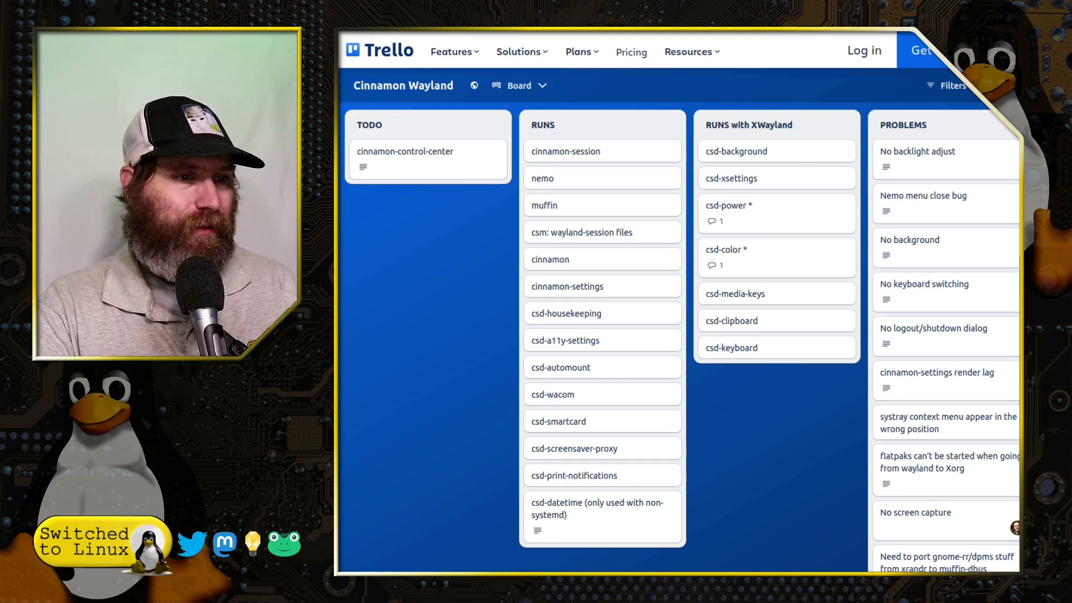
Scroll the board right to QUESTIONS and down through the PROBLEMS cards.
scroll(right, 3)
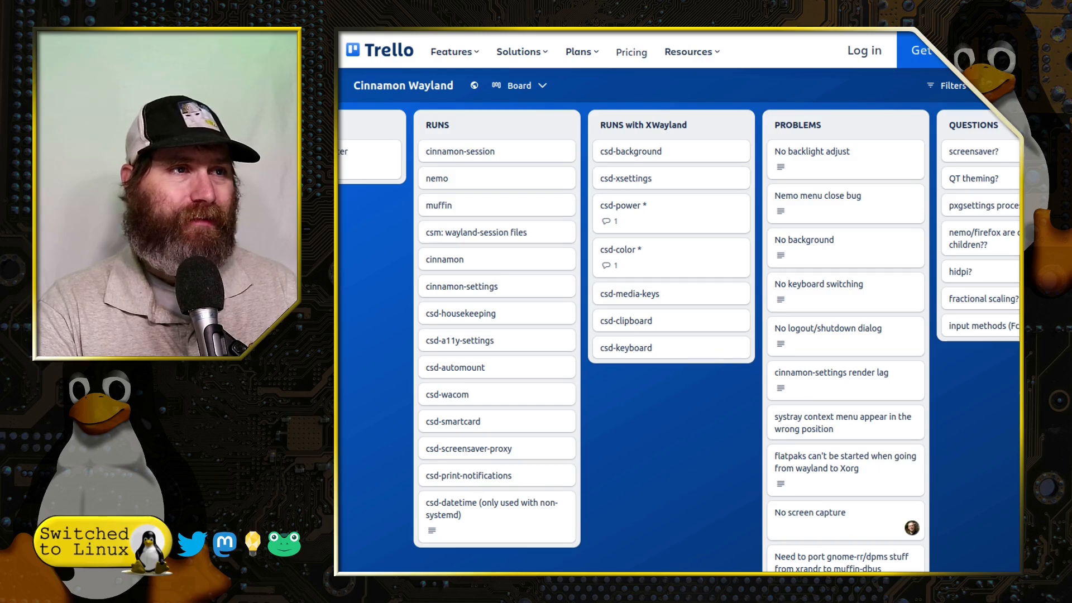
scroll(right, 3)
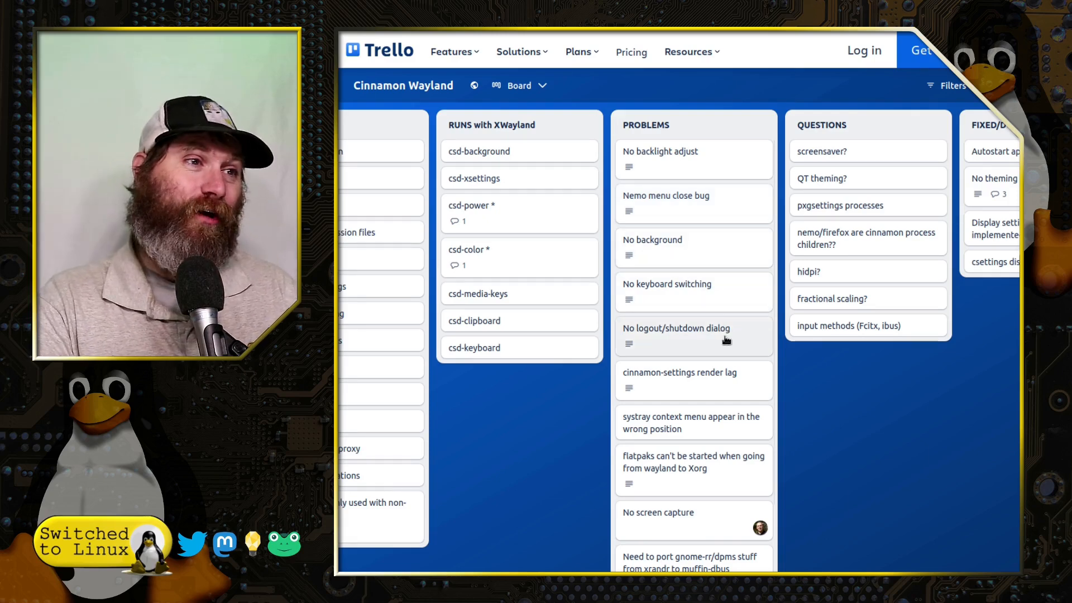
mouse_move(728, 406)
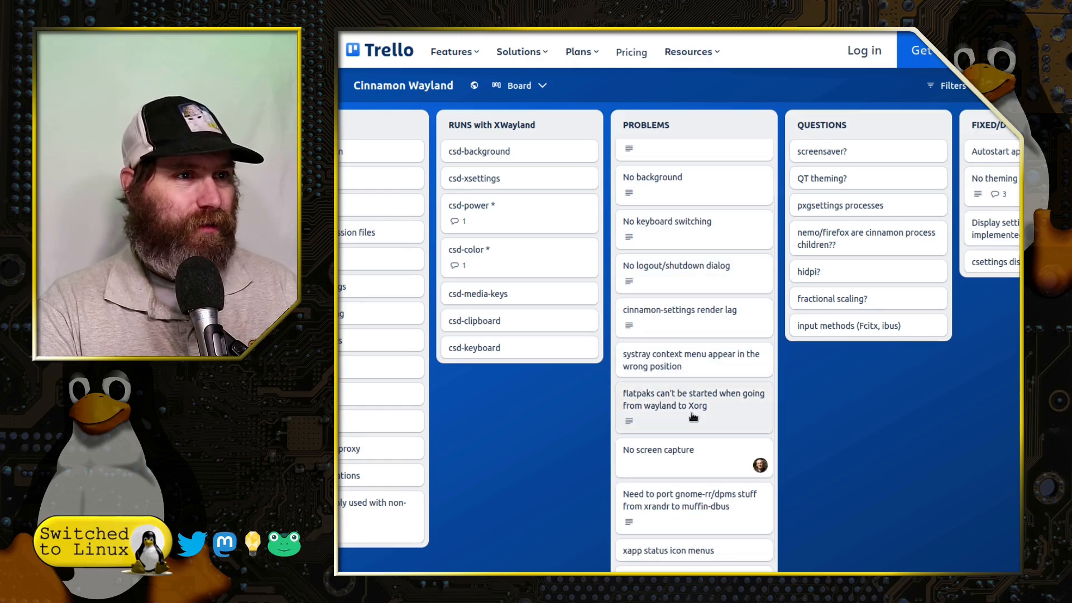
scroll(down, 3)
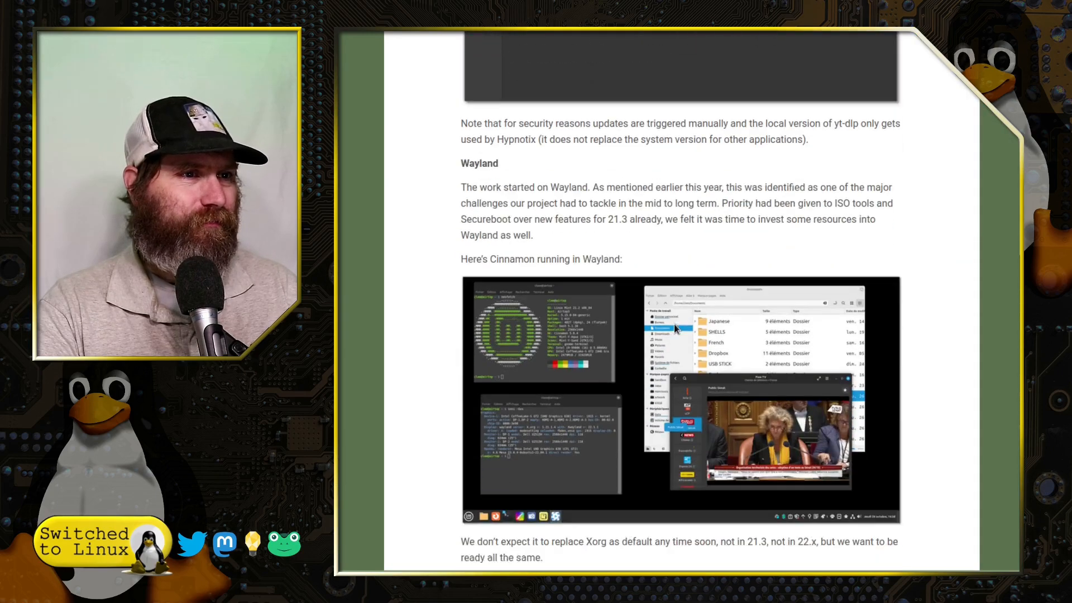
scroll(down, 3)
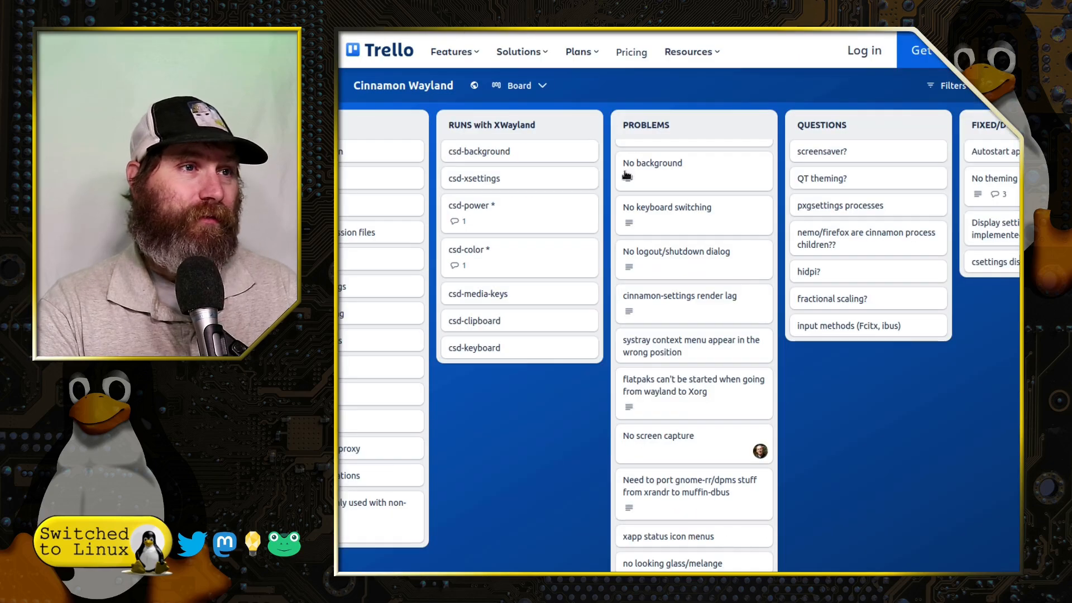
mouse_move(744, 456)
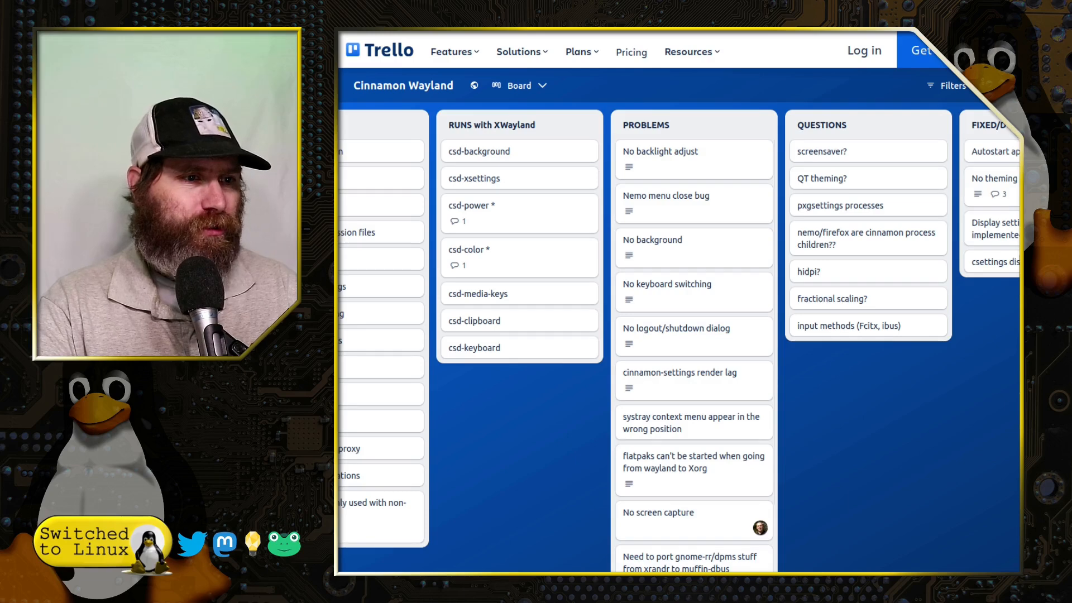
Scroll the board to show FIXED/DONE and LIMITATIONS beside PROBLEMS and QUESTIONS.
scroll(right, 3)
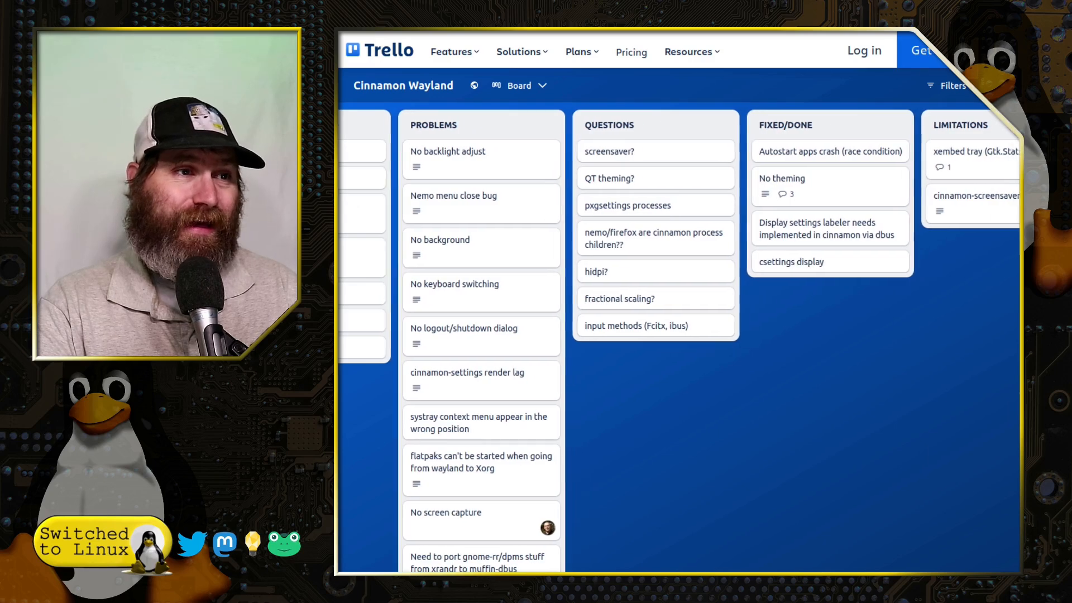
scroll(left, 3)
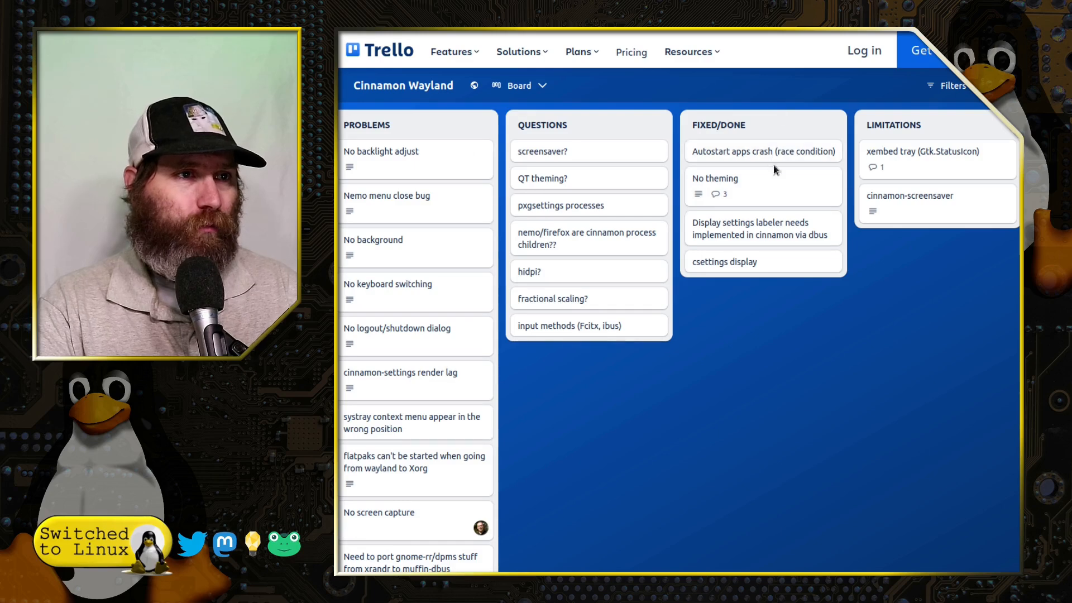
mouse_move(813, 170)
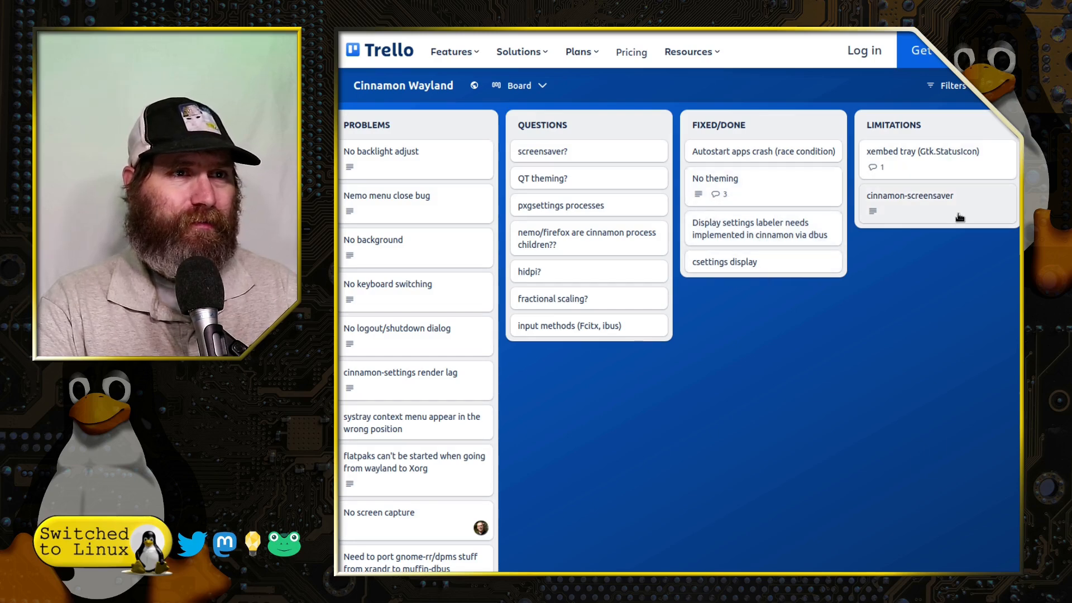
mouse_move(949, 212)
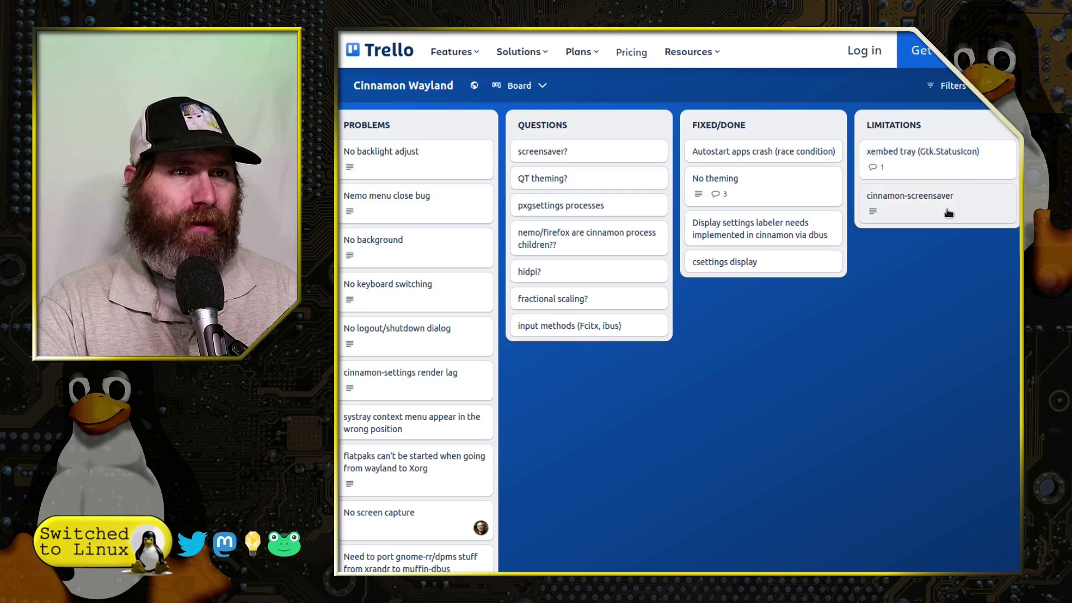